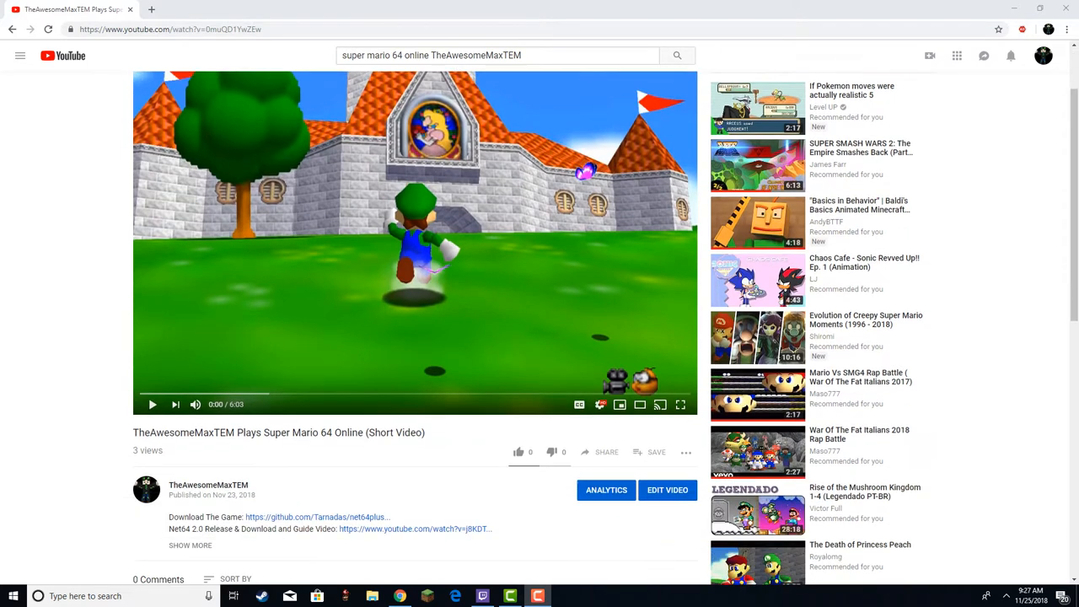
Follow the video description's GitHub download link to the Net64+ Client 2.0.0 release page.
click(323, 518)
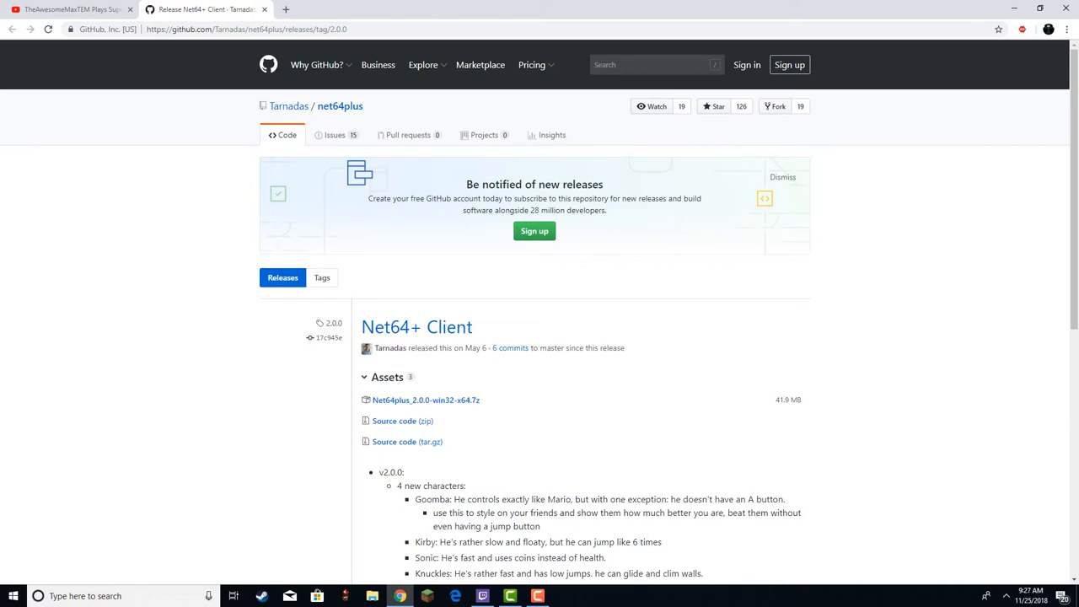
Download Net64plus_2.0.0-win32-x64.7z and start extracting it with 7-Zip.
click(425, 400)
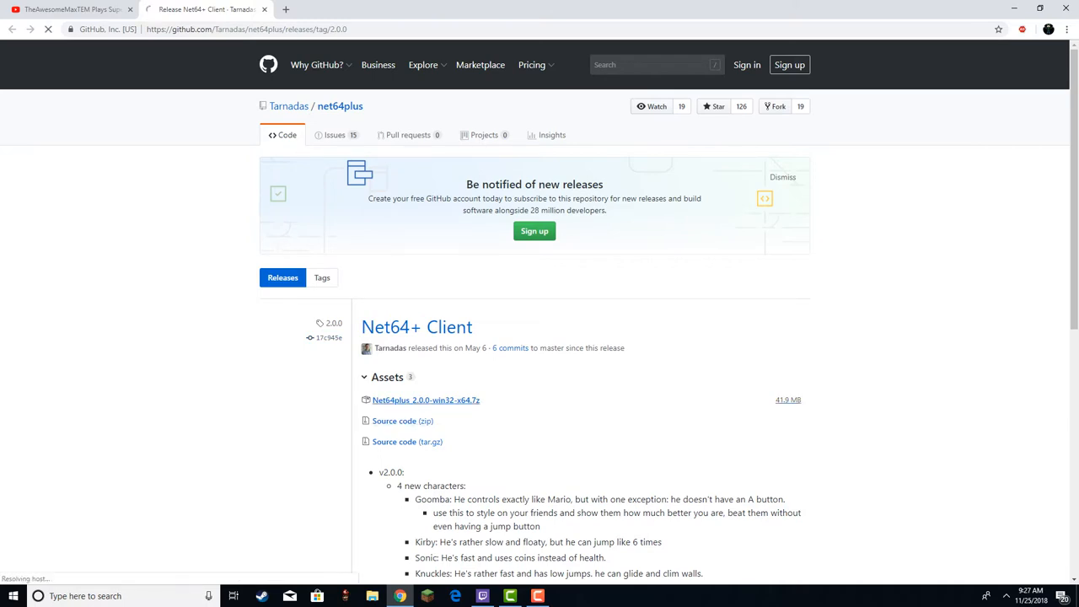
click(426, 400)
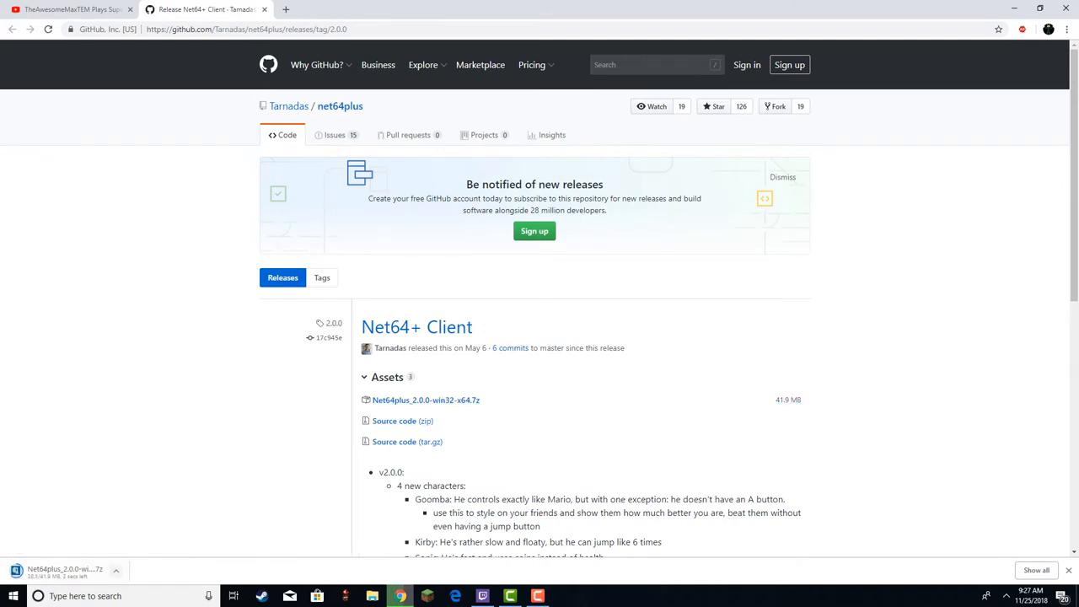
scroll(down, 3)
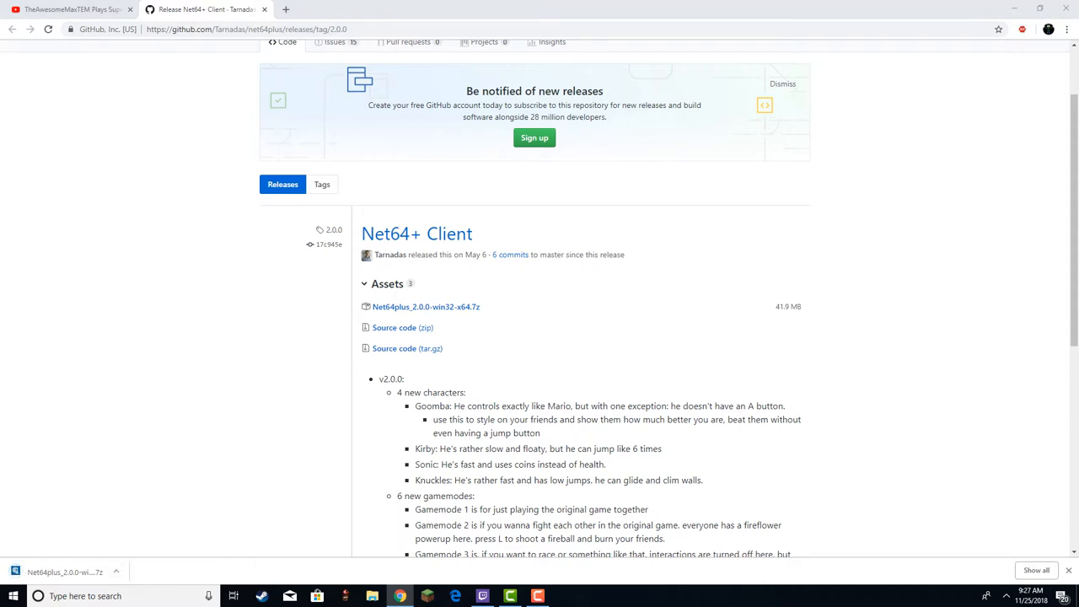
click(368, 596)
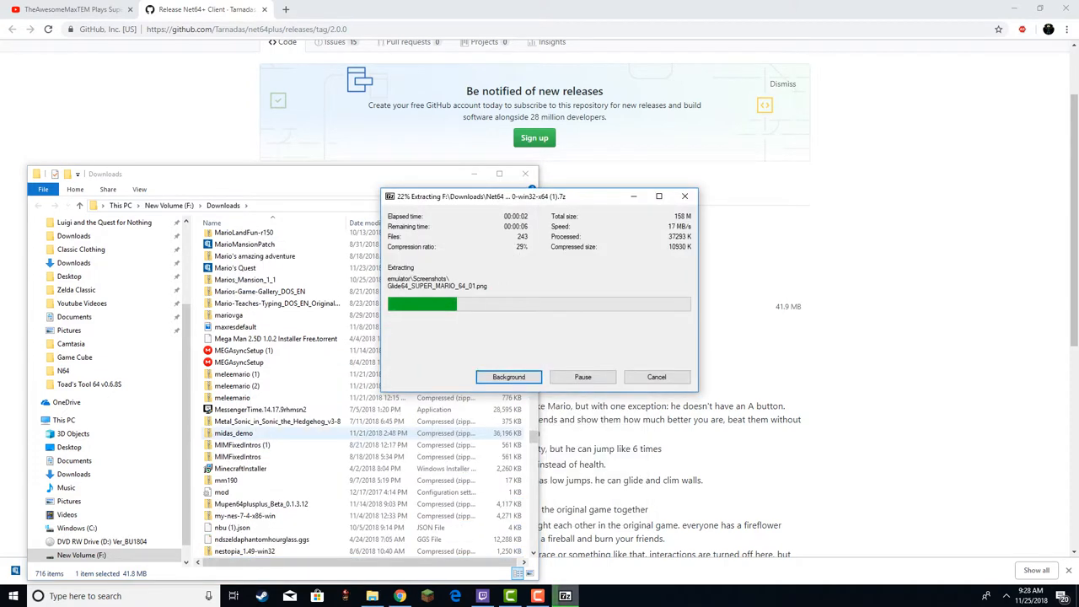
Browse Downloads to the Net64 folder holding Net64plus_2.1.1-win32-x64 and its archive.
click(509, 377)
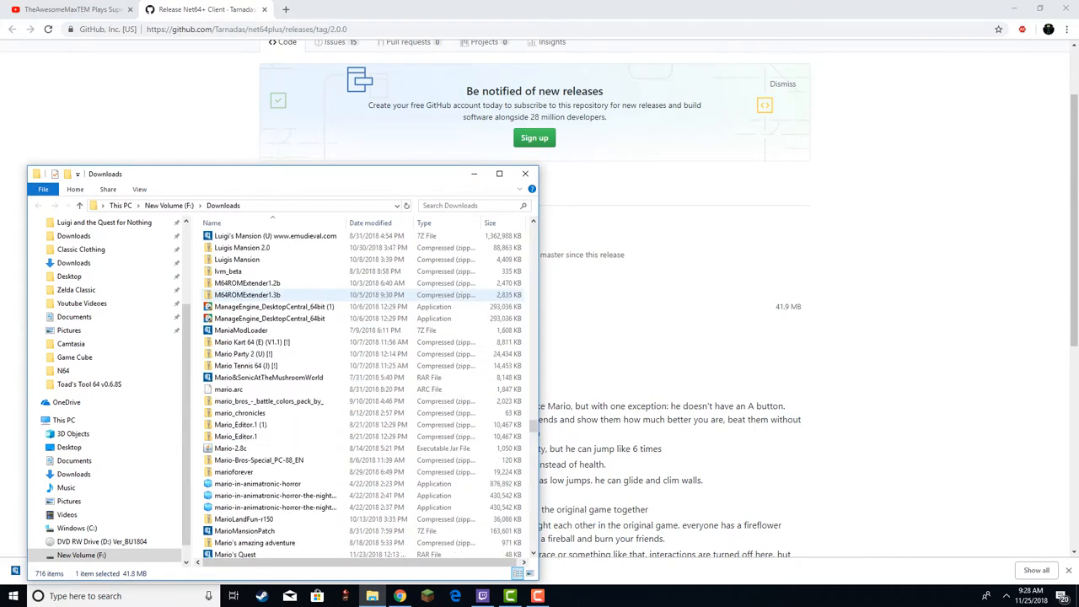
scroll(down, 3)
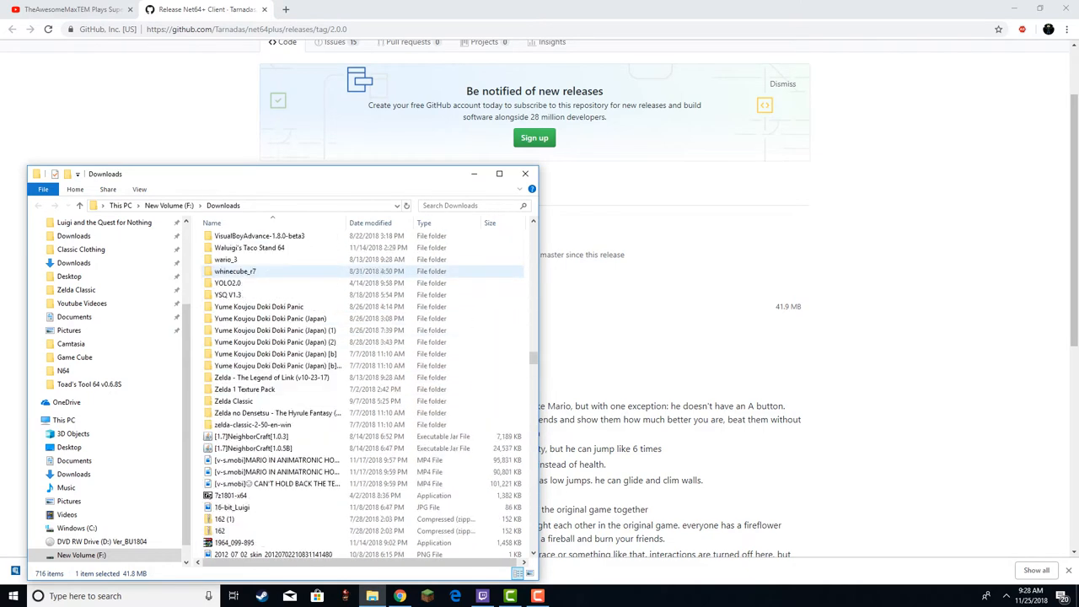
click(225, 259)
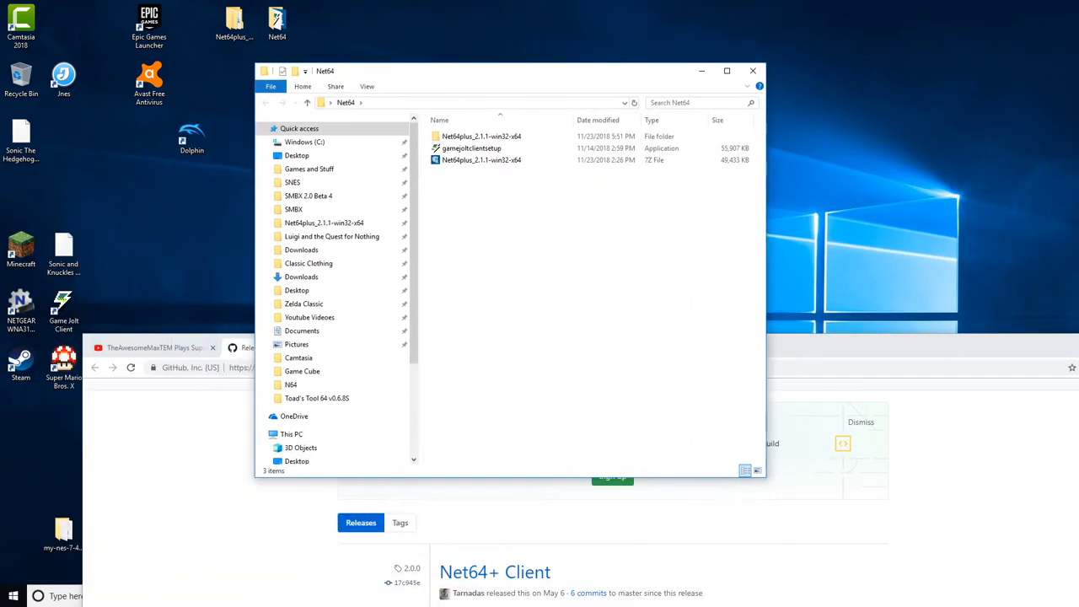
Maximize the Net64 folder window and inspect the Net64plus 2.1.1 folder.
click(727, 71)
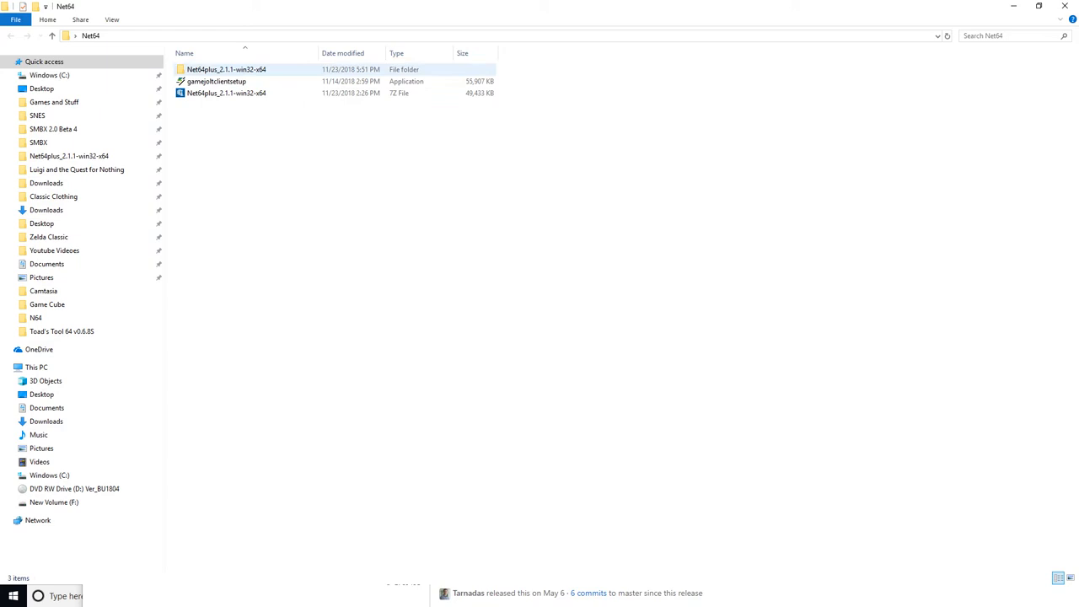
double_click(224, 68)
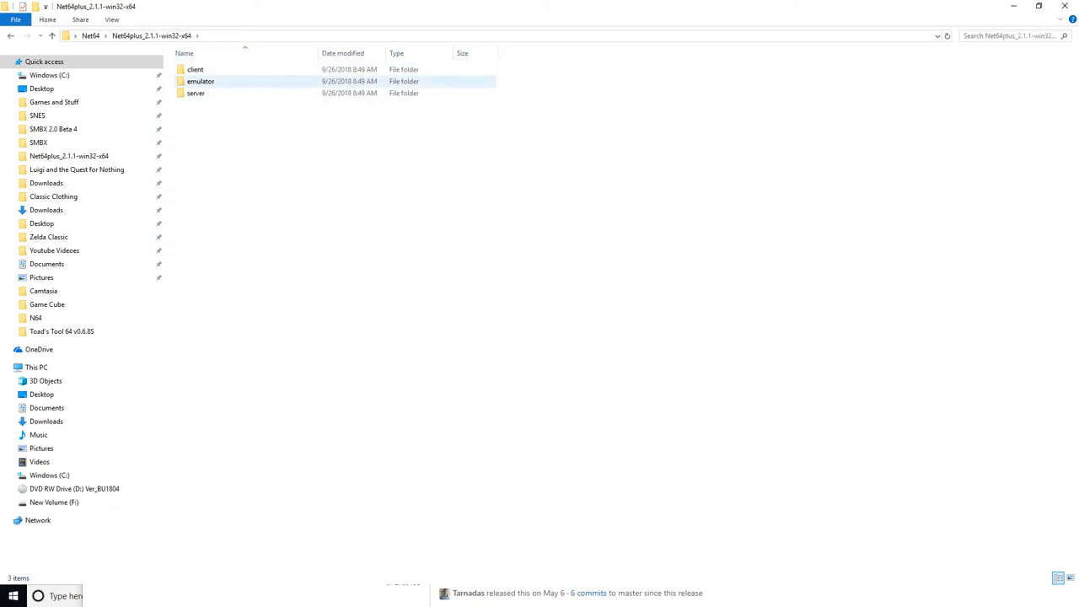
click(83, 37)
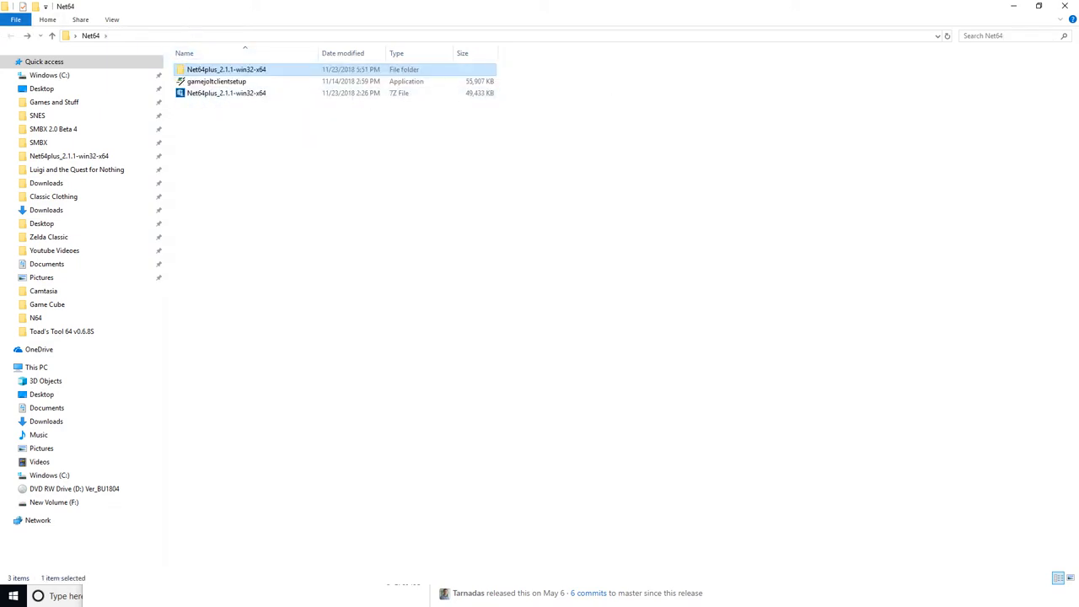
right_click(222, 93)
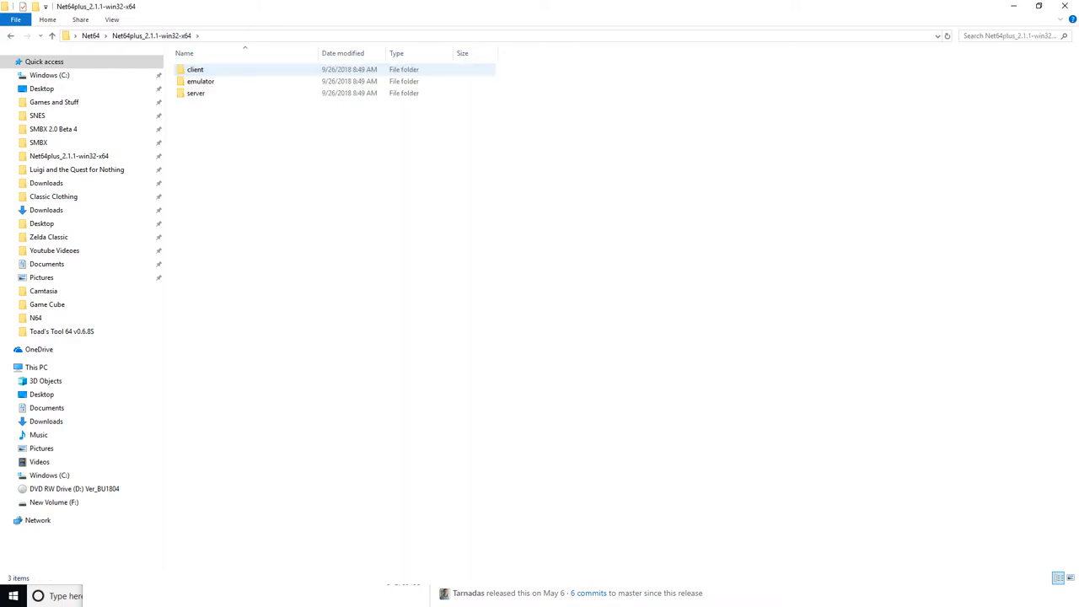
Run Net64+.exe from the client folder, bringing up the ROM prompt.
double_click(200, 83)
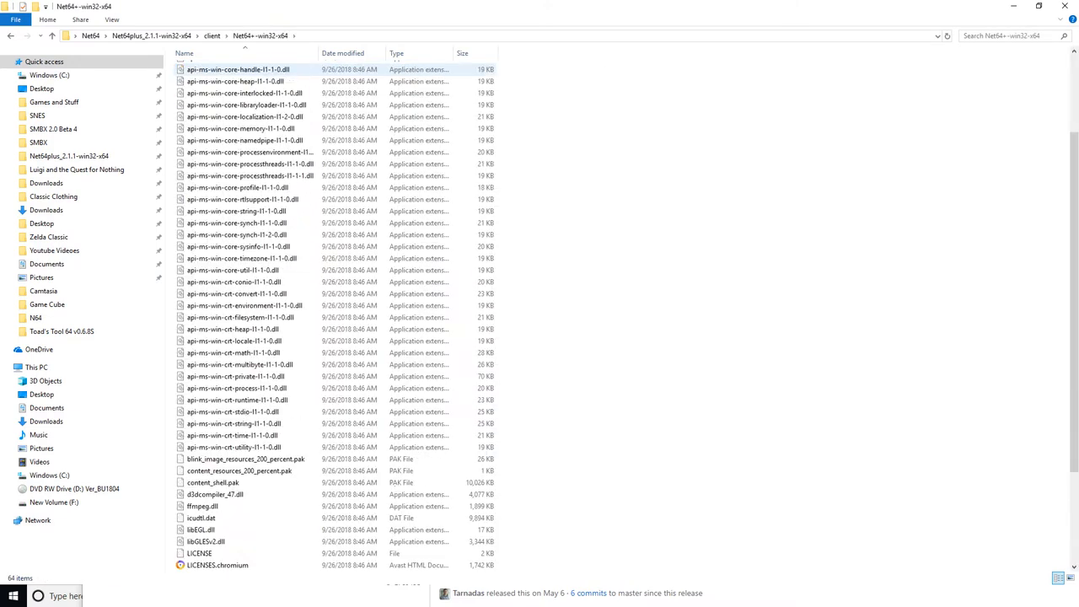
scroll(down, 3)
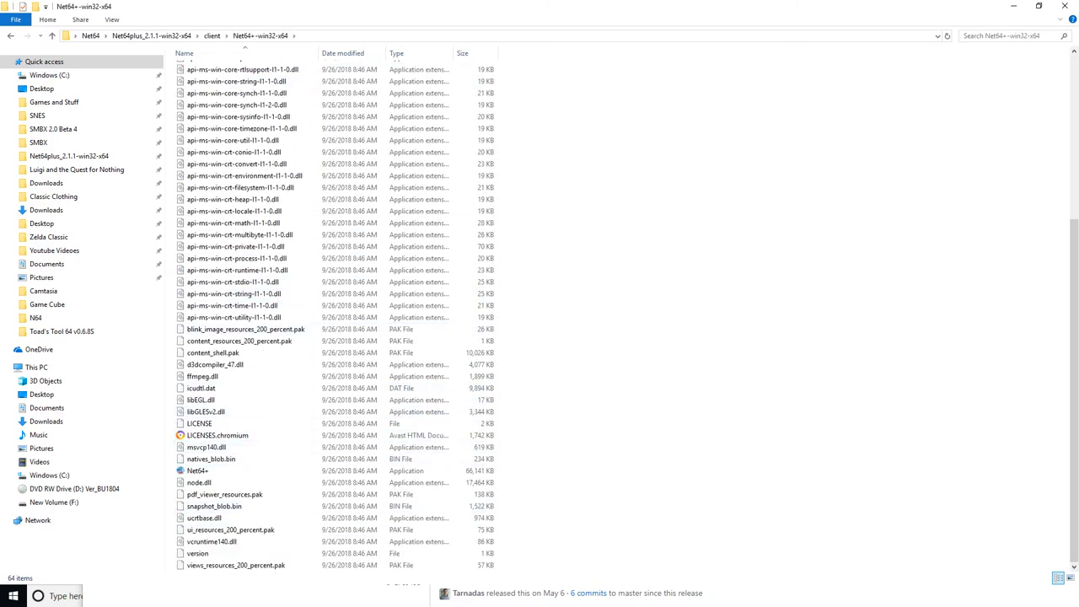
click(198, 471)
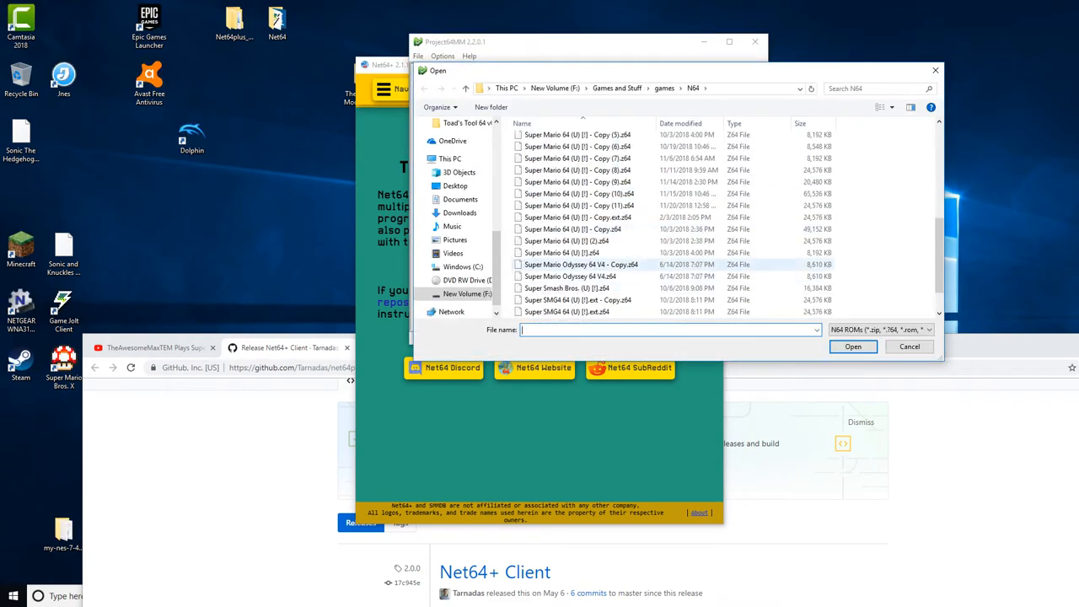
Open the Super Mario 64 ROM and maximize the Project64 window.
click(853, 347)
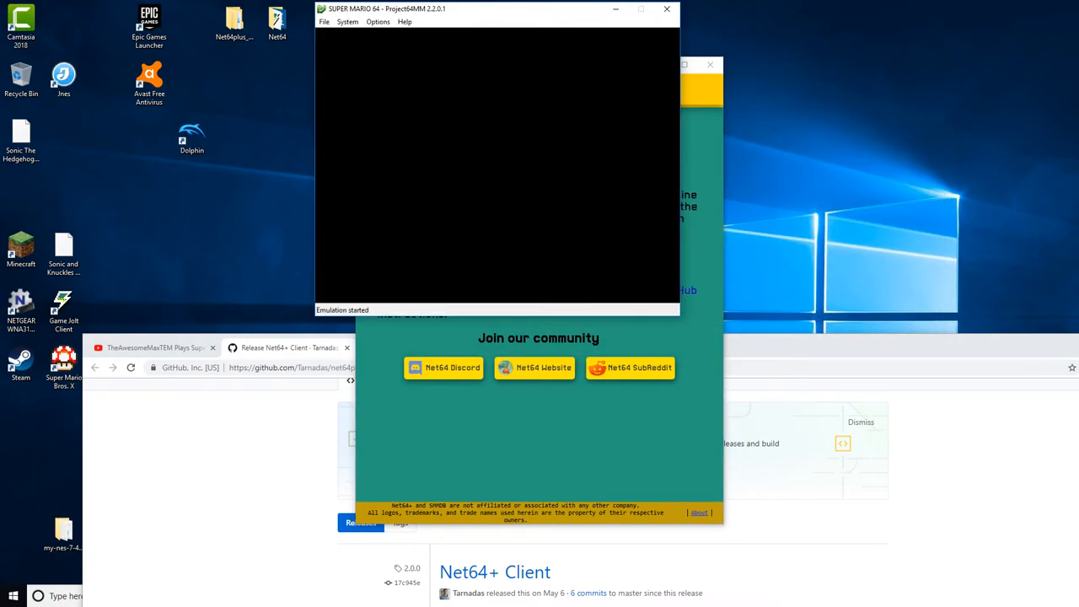
click(641, 9)
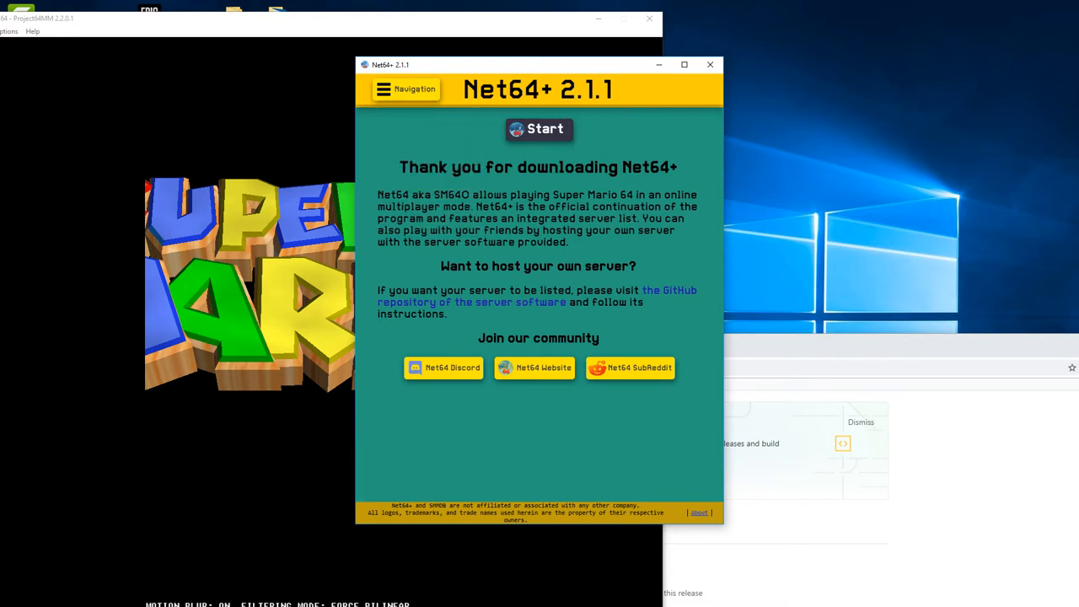
Select the Project64.exe | SUPER MARIO 64 process in Net64+.
click(539, 129)
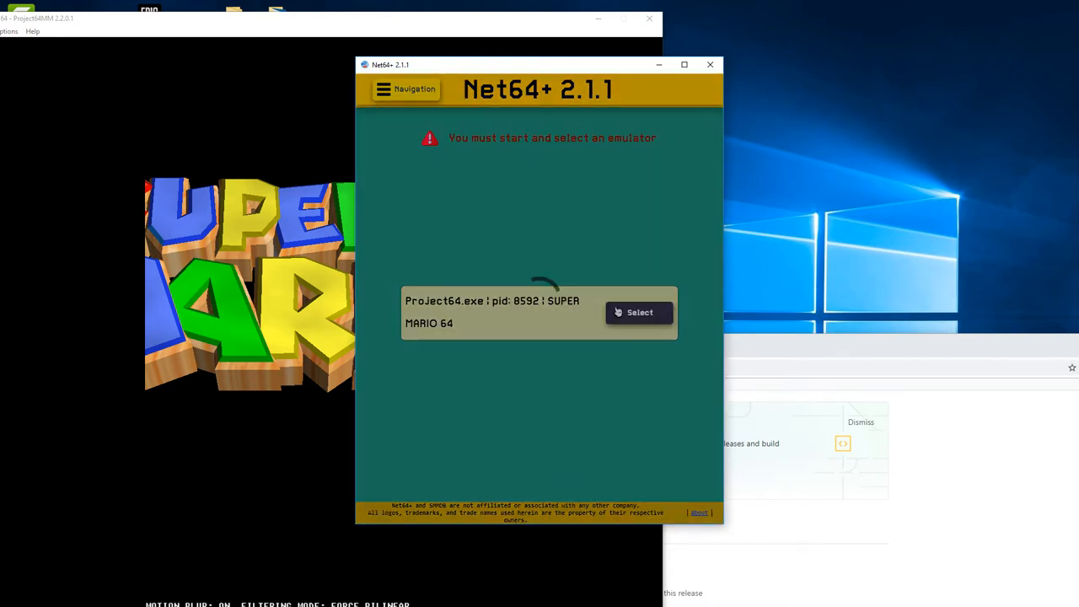
click(638, 312)
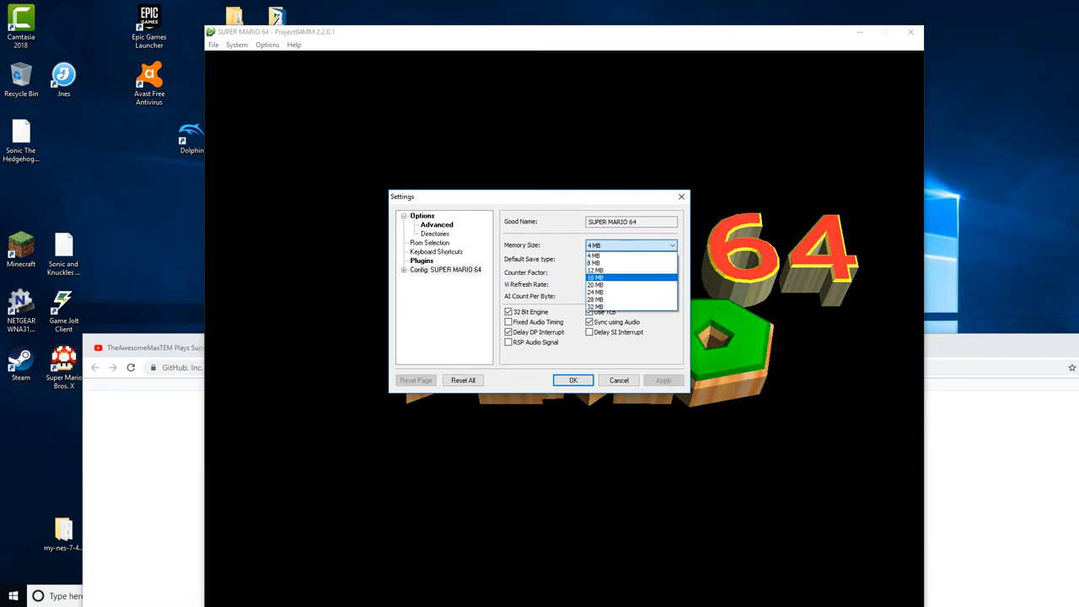
Apply 16 MB memory size, check Plugins, and confirm the settings with OK.
click(595, 277)
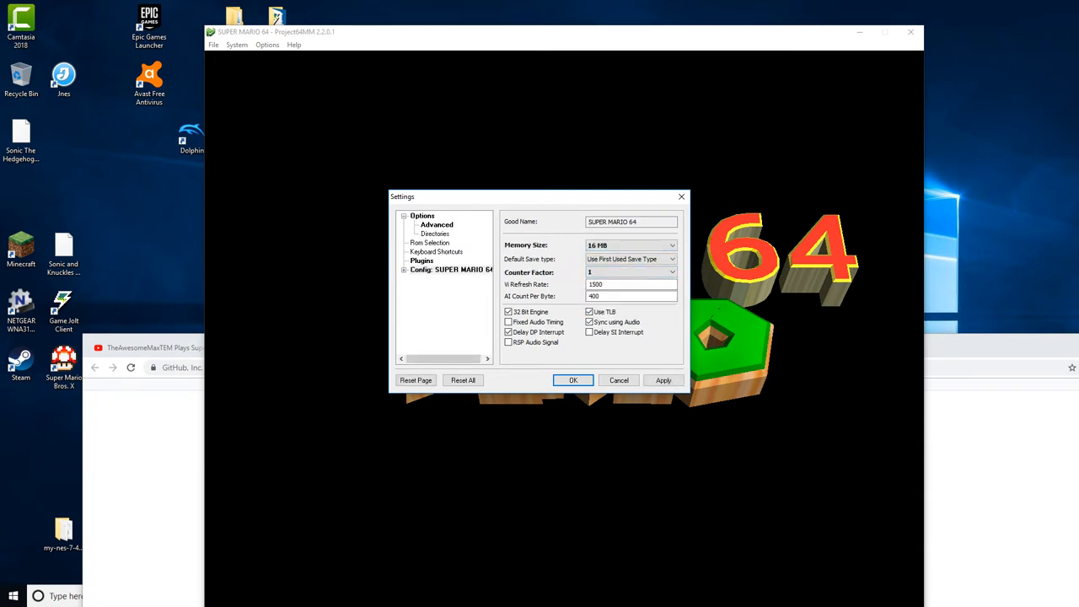
click(423, 261)
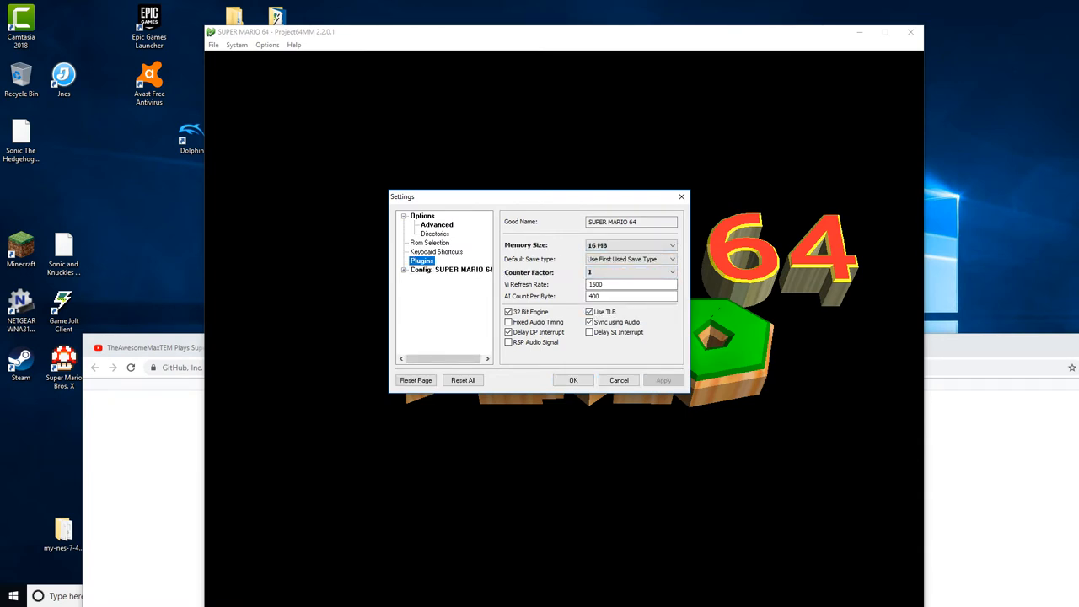
click(422, 261)
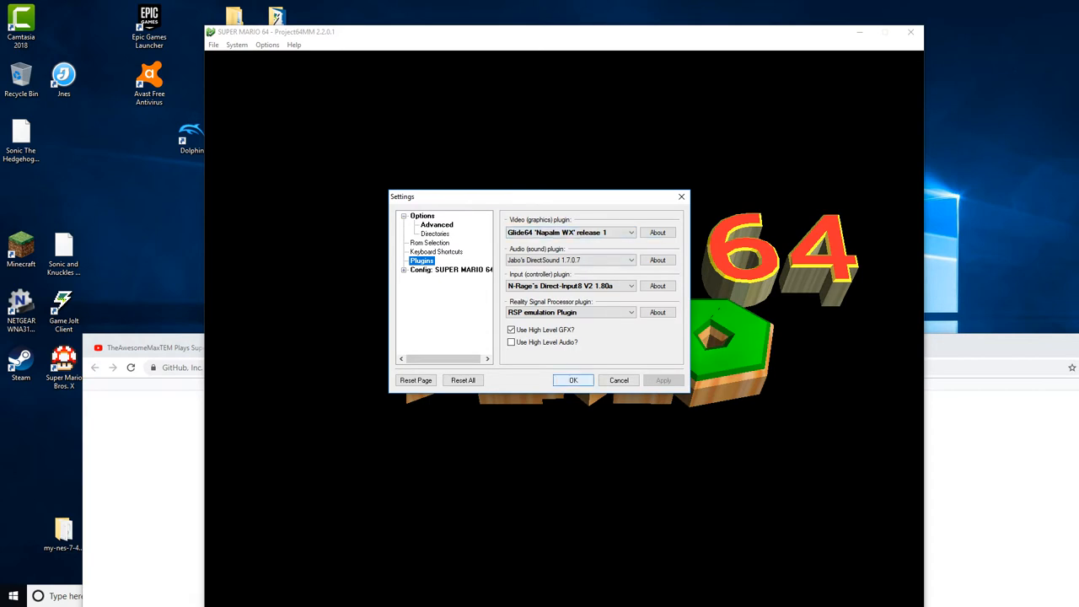
click(574, 379)
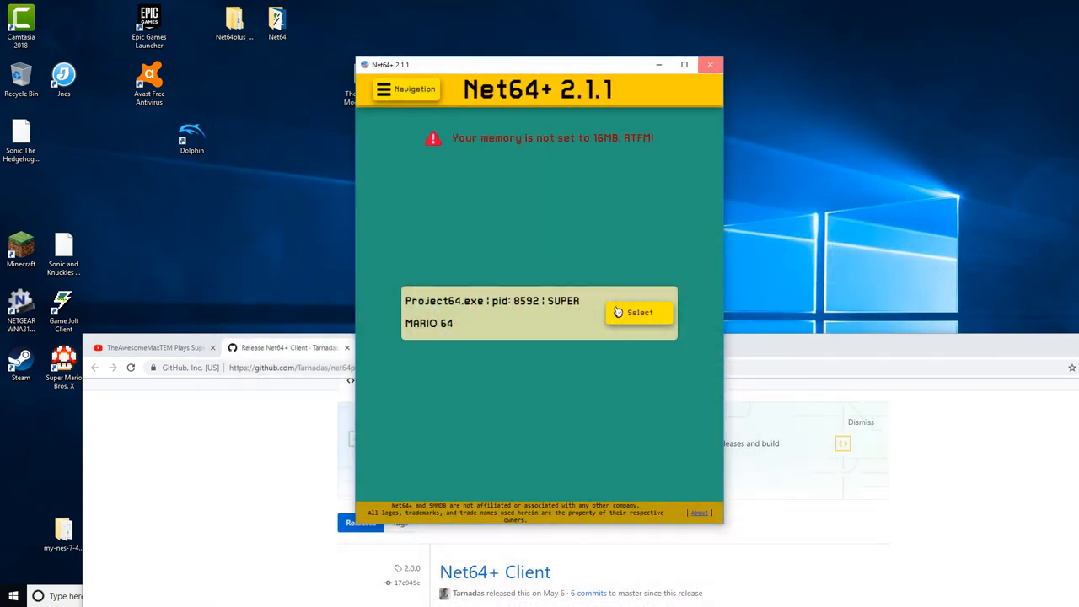
Navigate Net64 > Net64plus_2.1.1-win32-x64 > client and relaunch Net64+.exe.
click(711, 64)
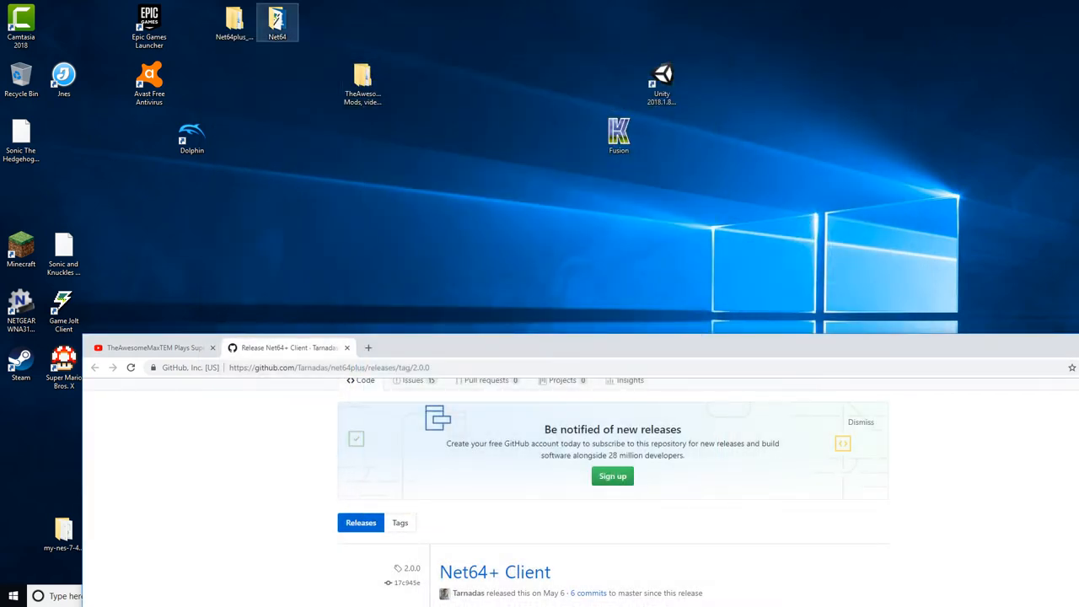
double_click(278, 23)
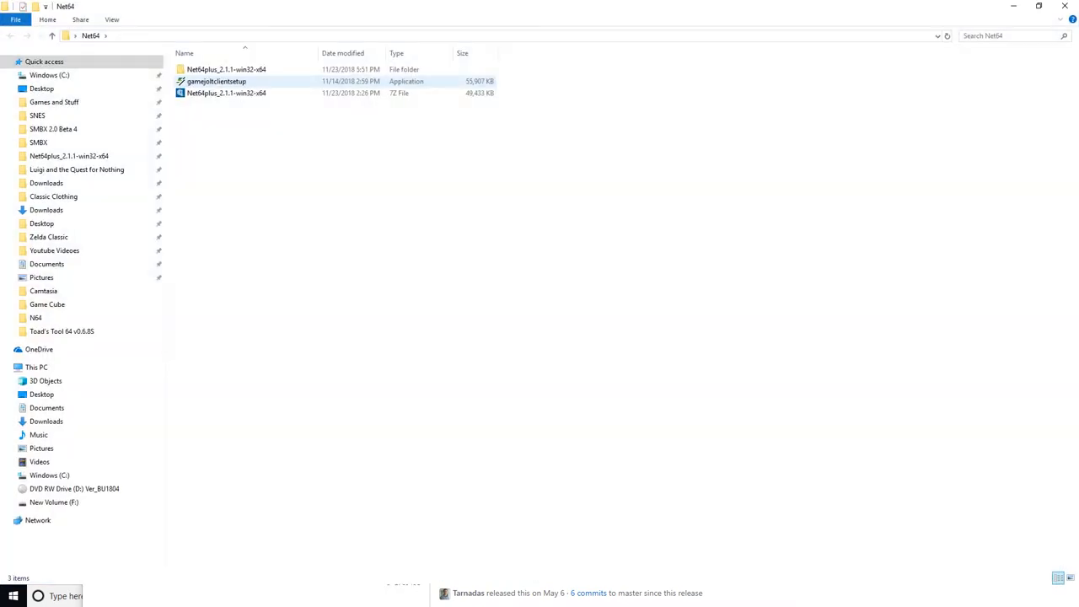
double_click(218, 69)
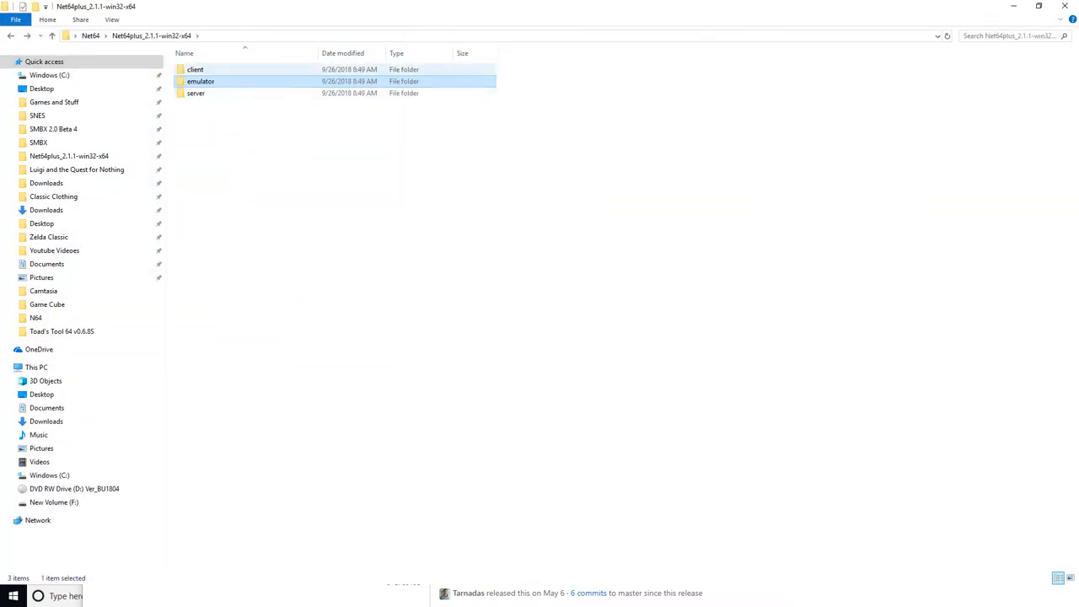
double_click(196, 64)
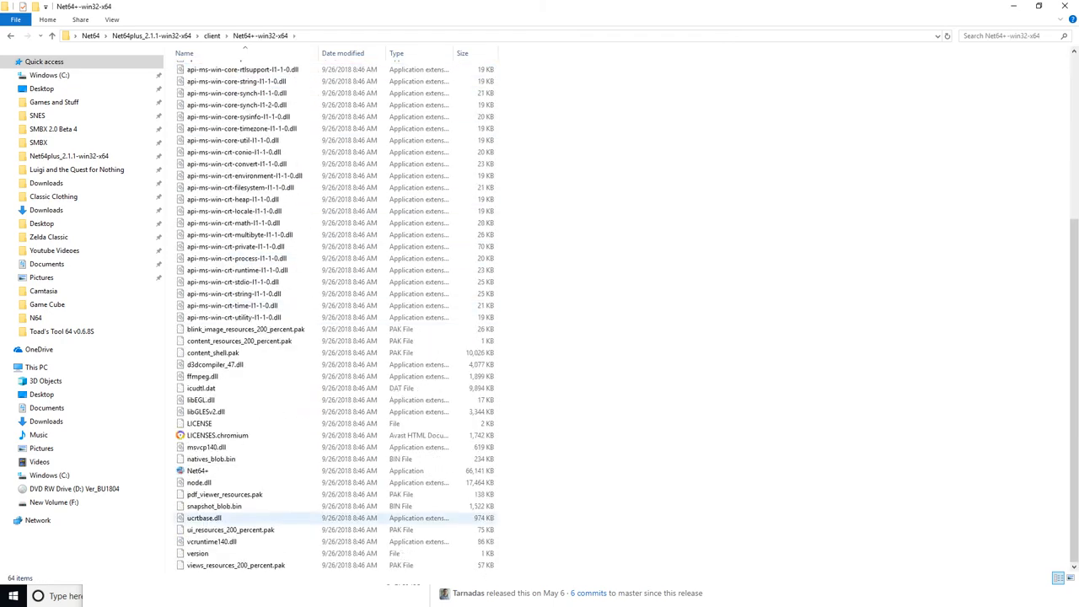
double_click(197, 471)
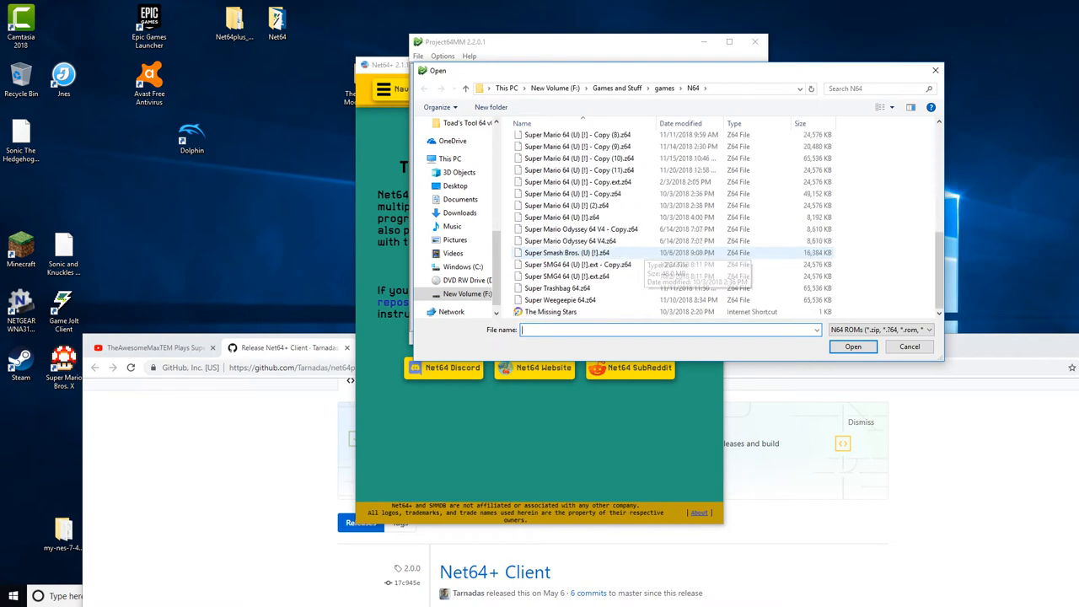
Open a Super Mario 64 .z64 ROM in Project64's Open dialog.
click(853, 346)
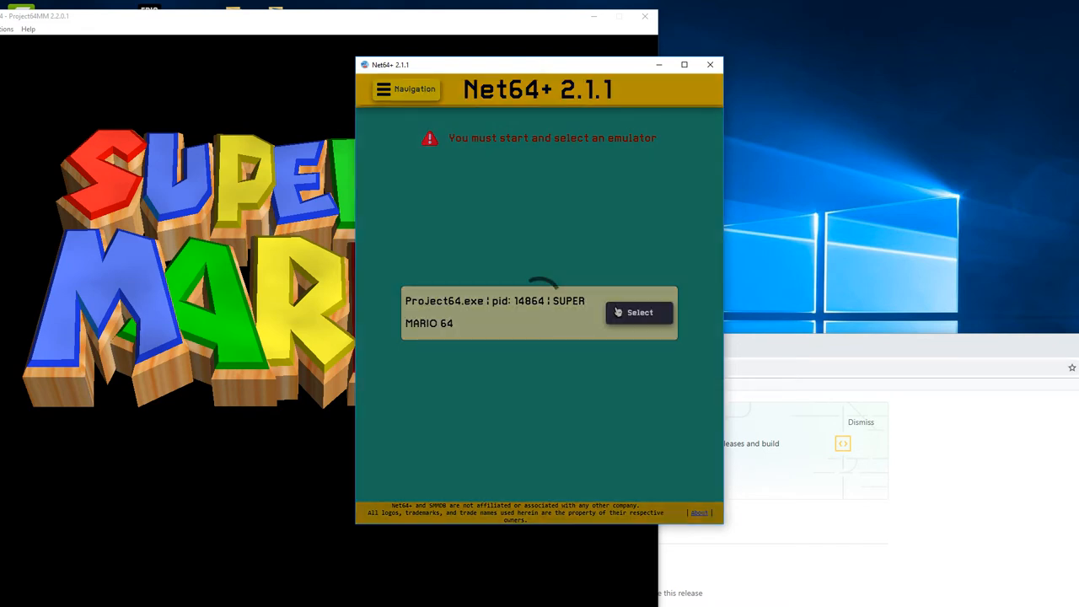
Select the new Project64 process, then connect to the SMMDB Net64+ Server.
click(639, 312)
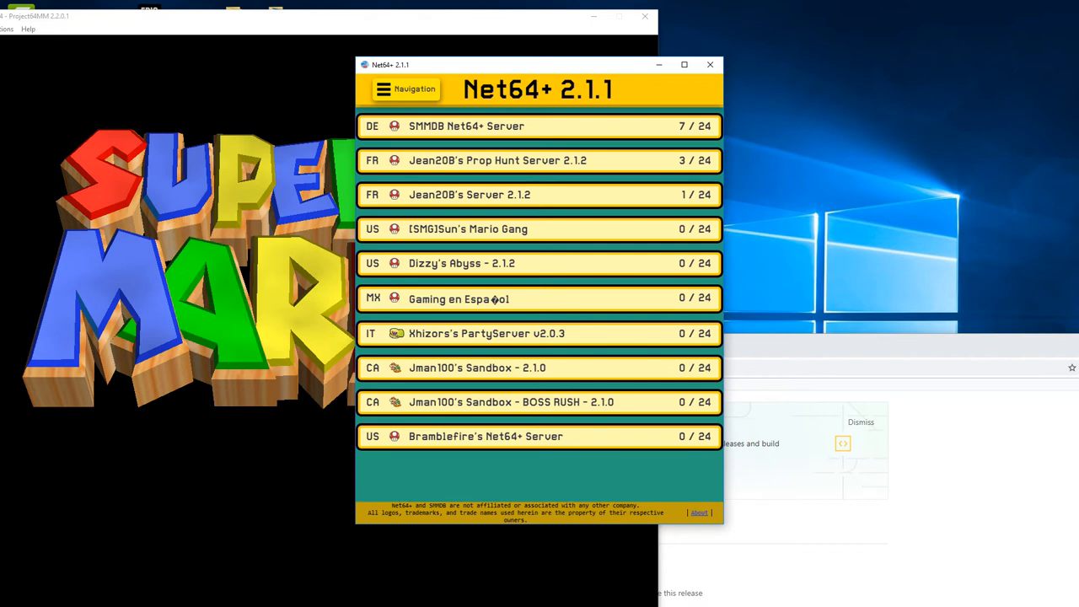
click(539, 126)
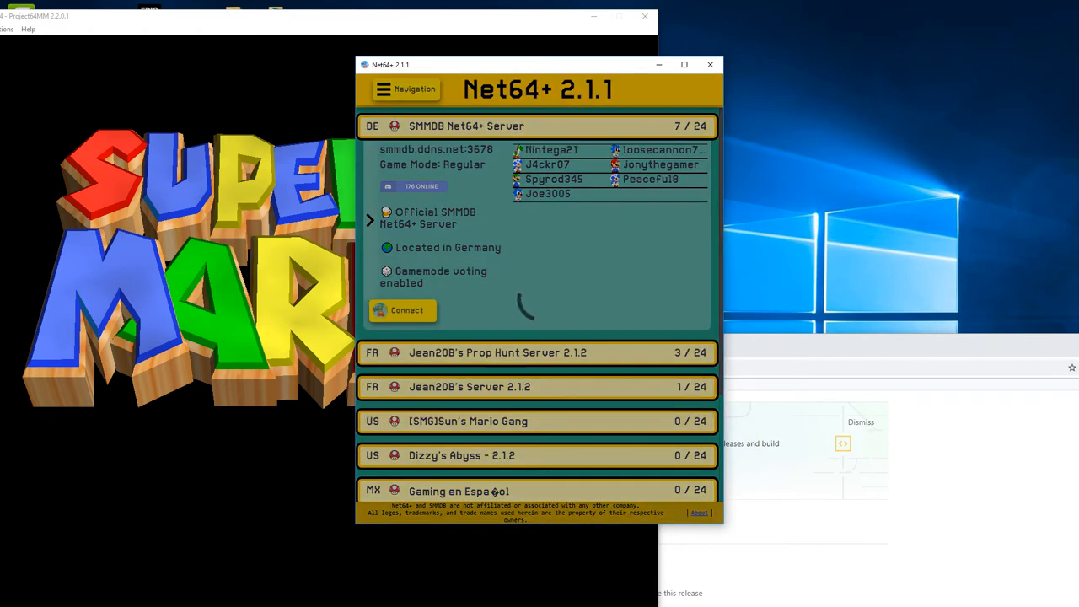
click(403, 310)
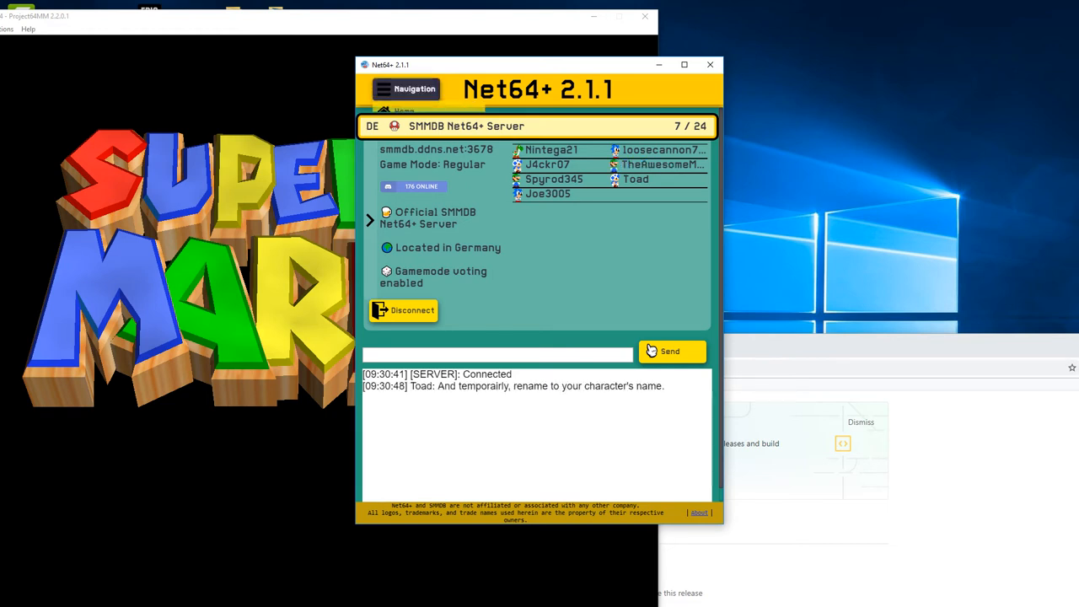
click(407, 89)
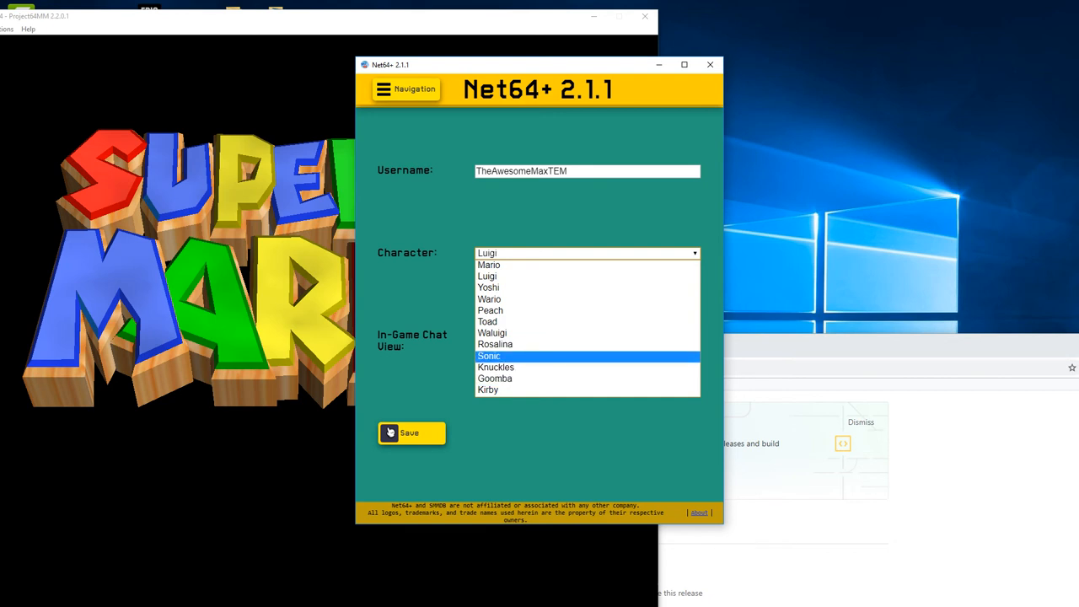
click(411, 433)
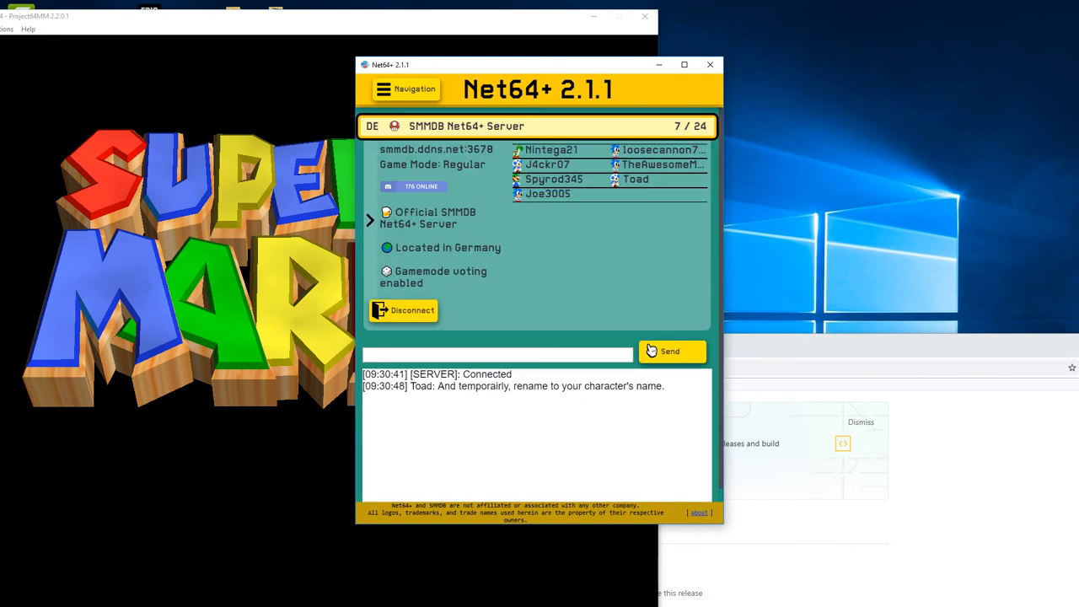